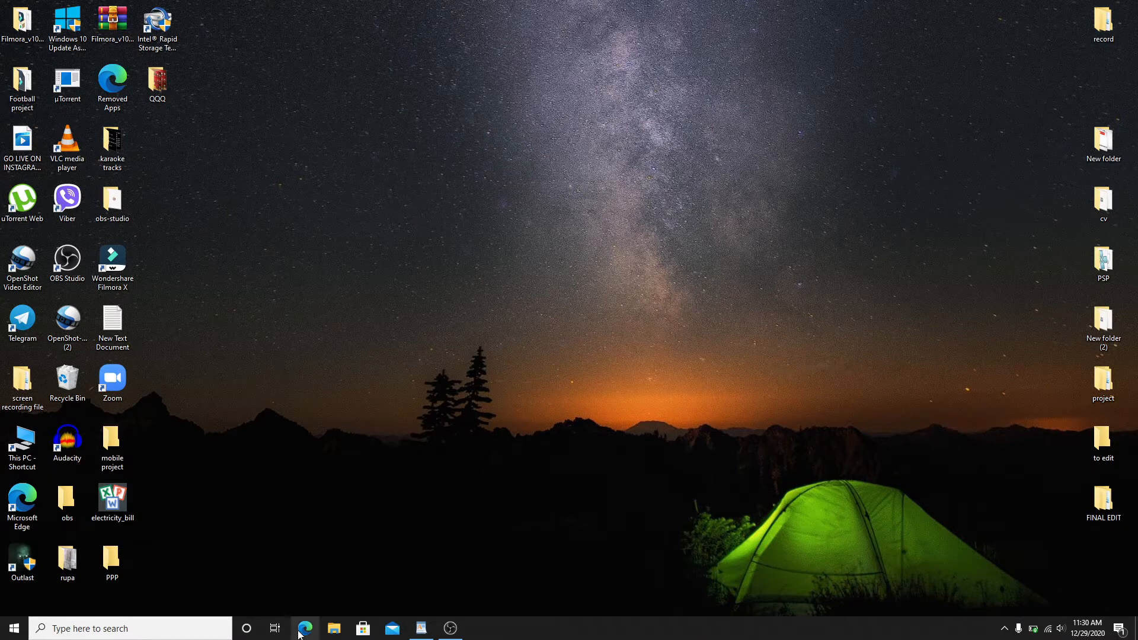
Launch Microsoft Edge from the taskbar to a new tab page
{"action": "left_click", "coordinate": [304, 629]}
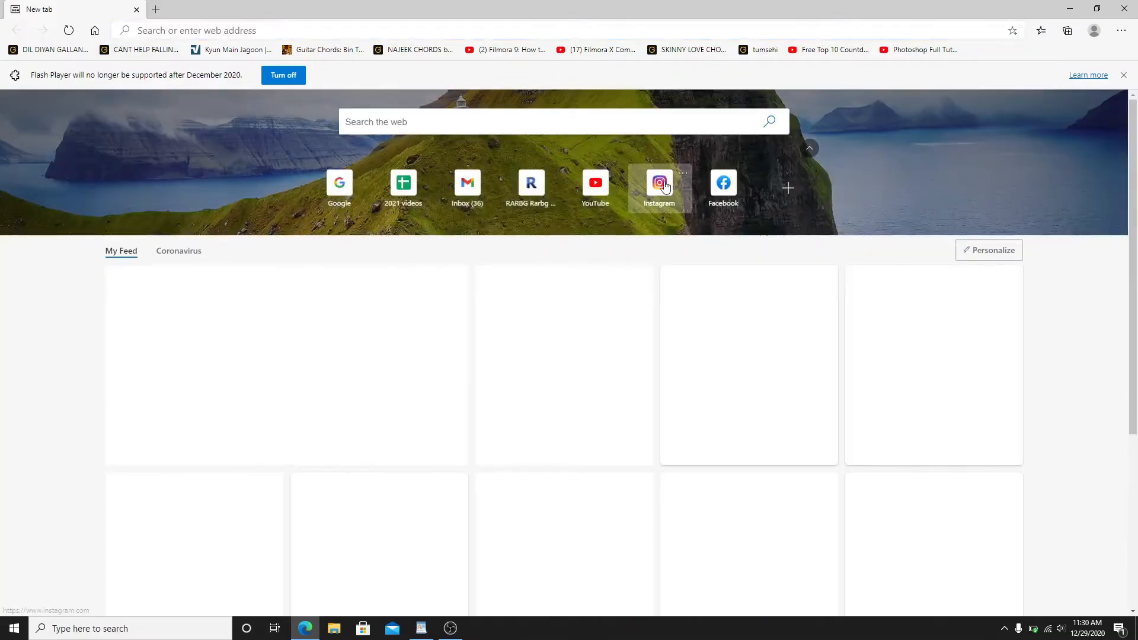
Go to Instagram and reach the account Settings page via the profile avatar menu
{"action": "left_click", "coordinate": [660, 182]}
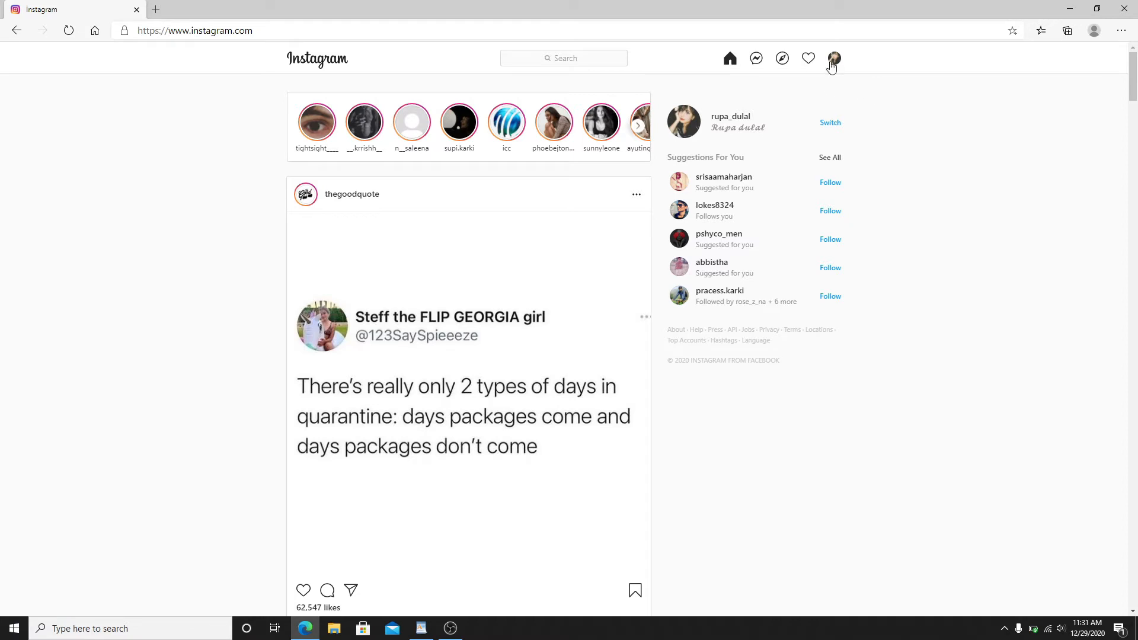
{"action": "mouse_move", "coordinate": [833, 64]}
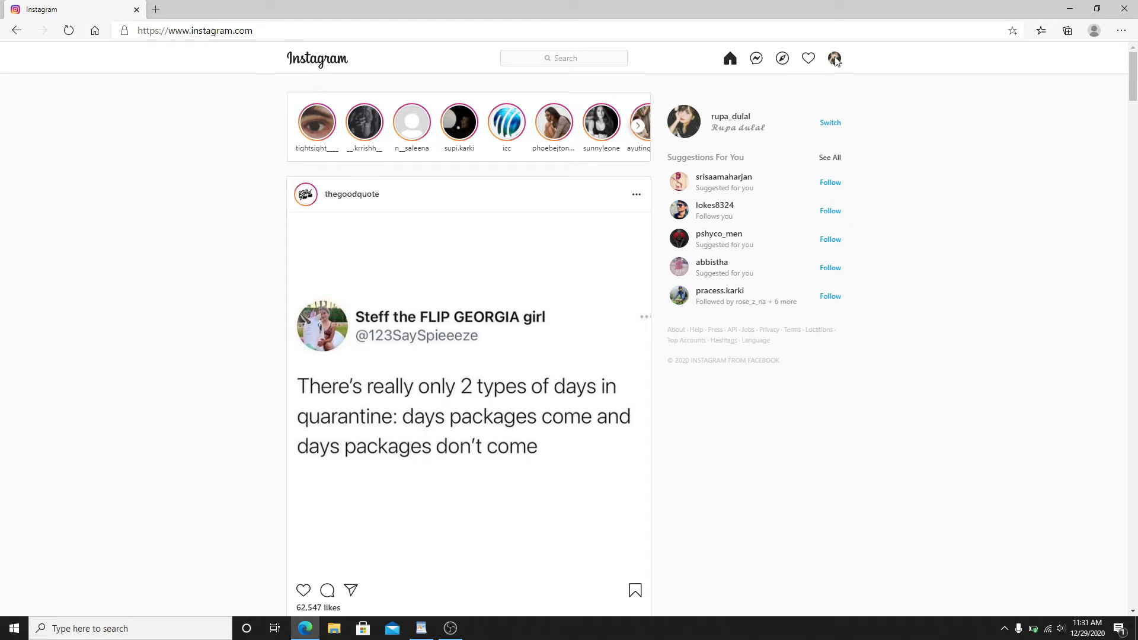
{"action": "left_click", "coordinate": [835, 58]}
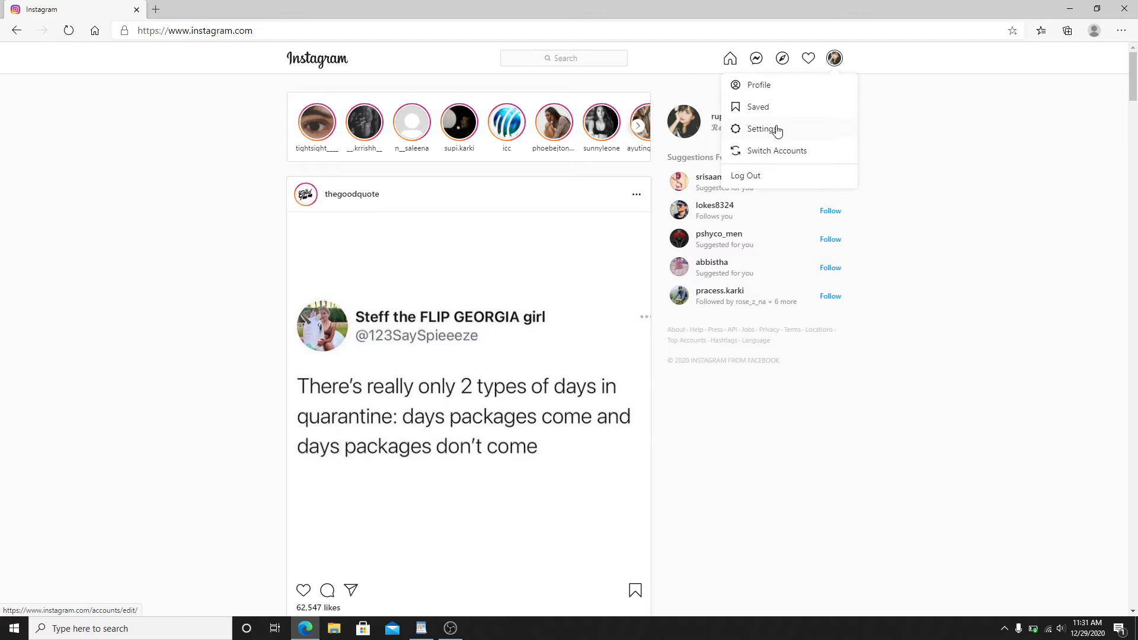
{"action": "left_click", "coordinate": [761, 128]}
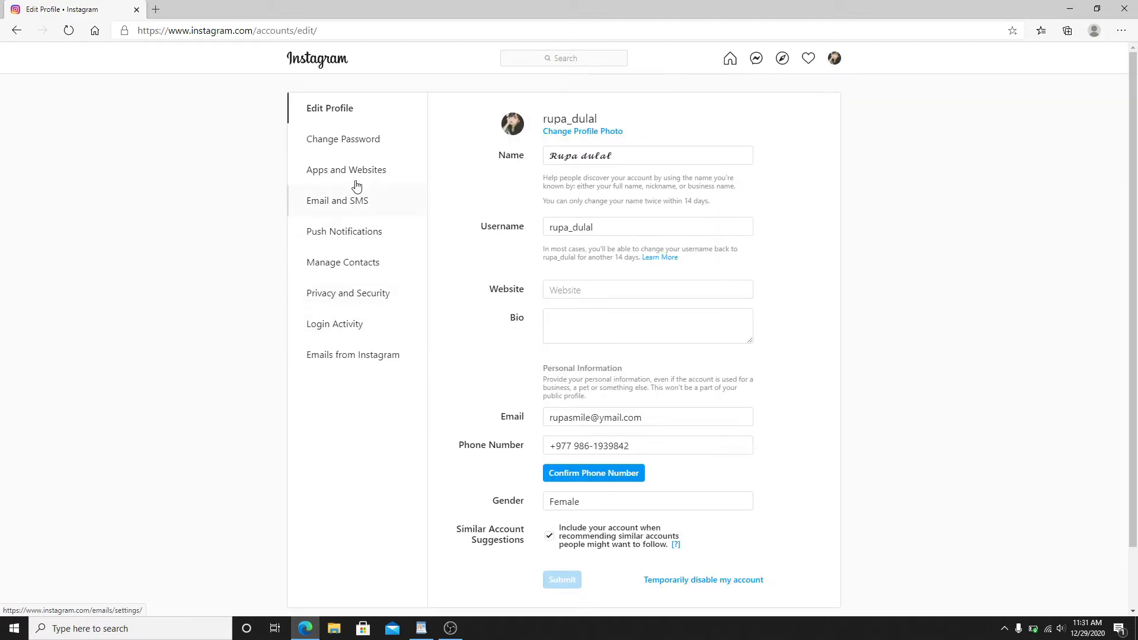
{"action": "mouse_move", "coordinate": [334, 324]}
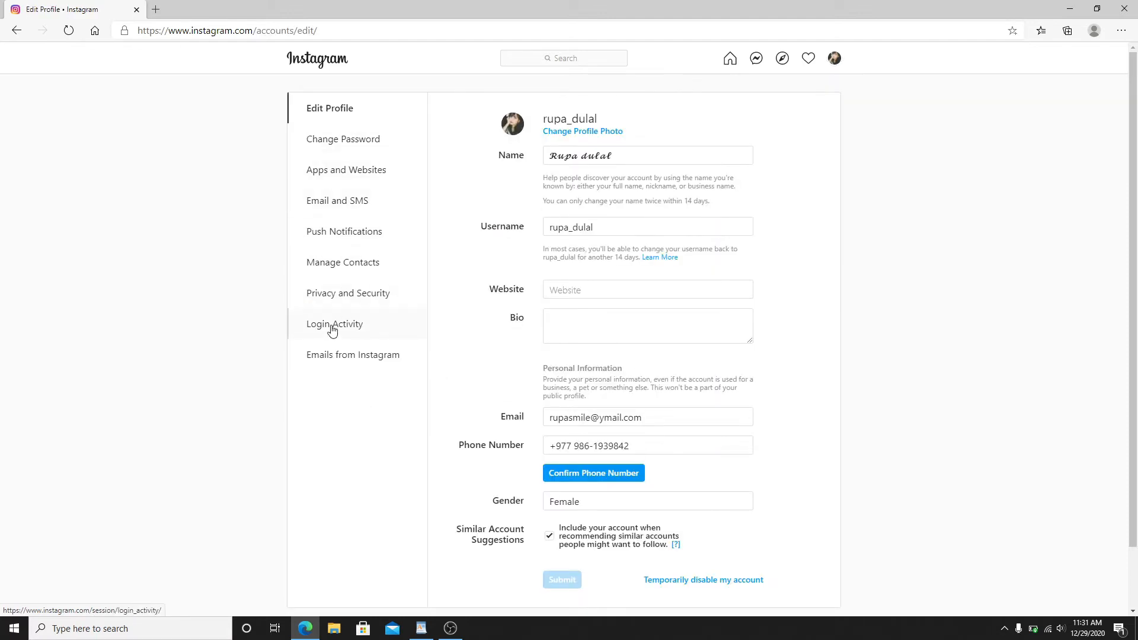
View Login Activity and expand the current Windows session to show its location map
{"action": "left_click", "coordinate": [335, 324]}
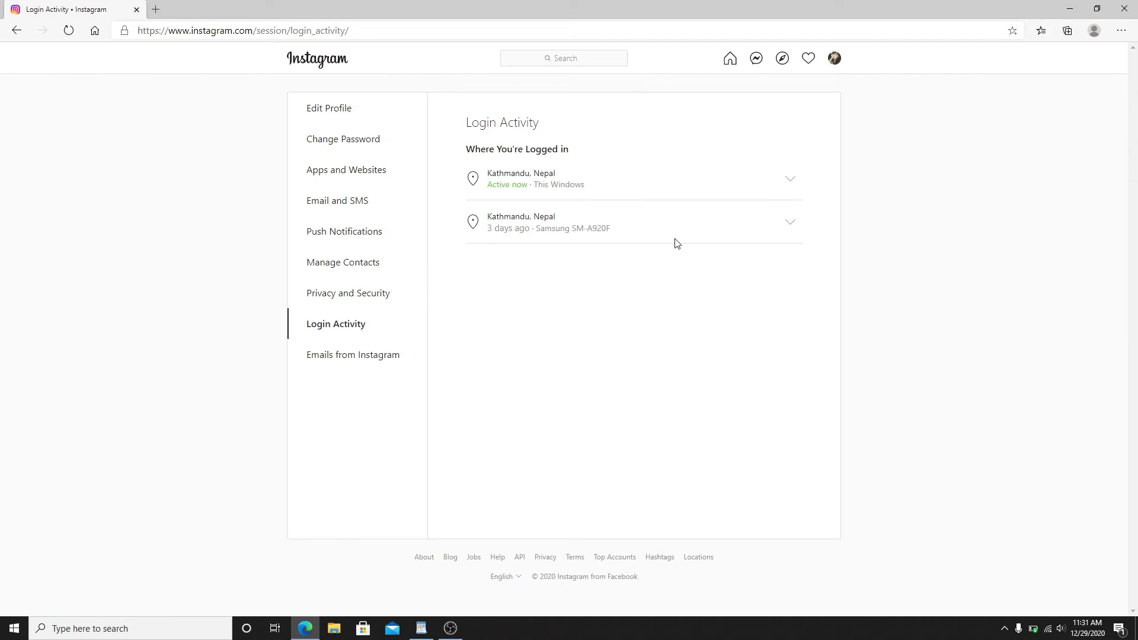
{"action": "mouse_move", "coordinate": [681, 115]}
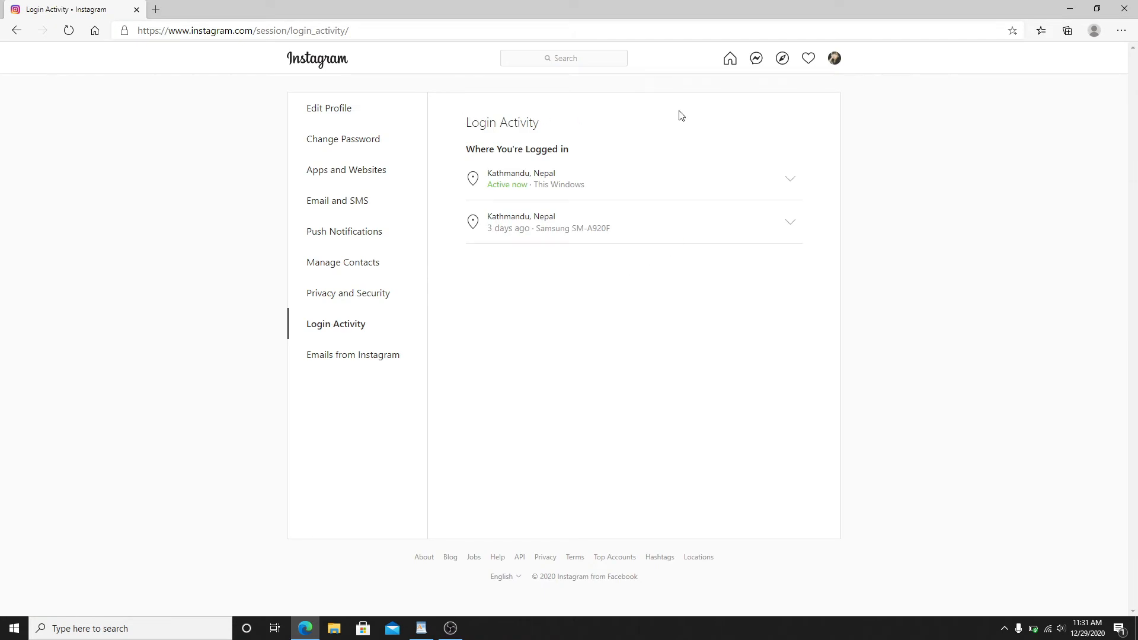
{"action": "mouse_move", "coordinate": [460, 159]}
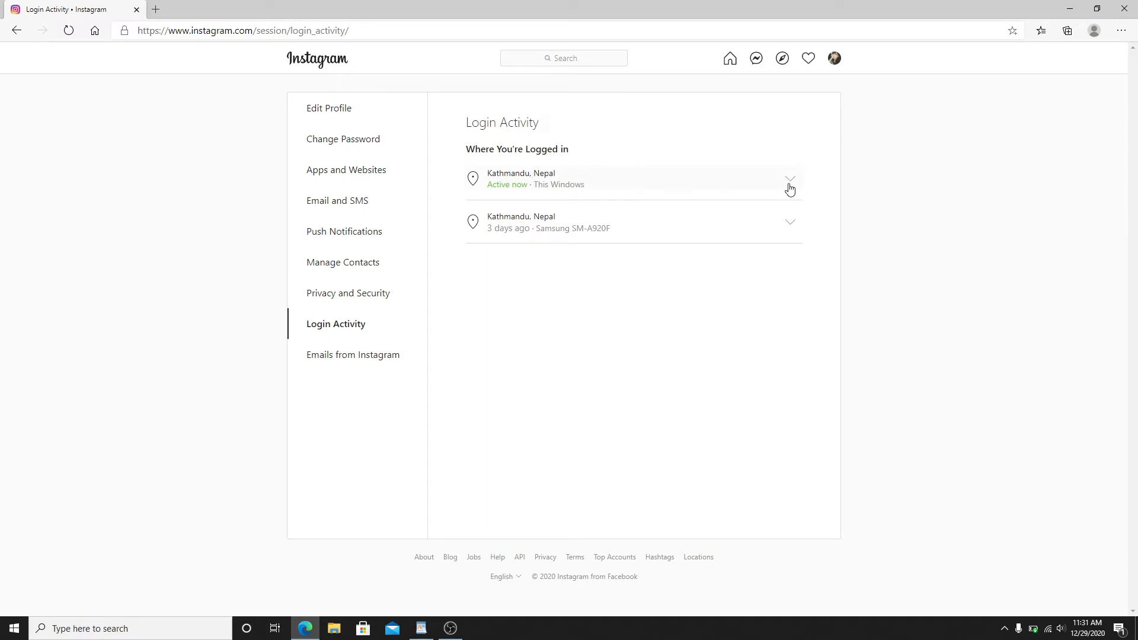
{"action": "mouse_move", "coordinate": [791, 185]}
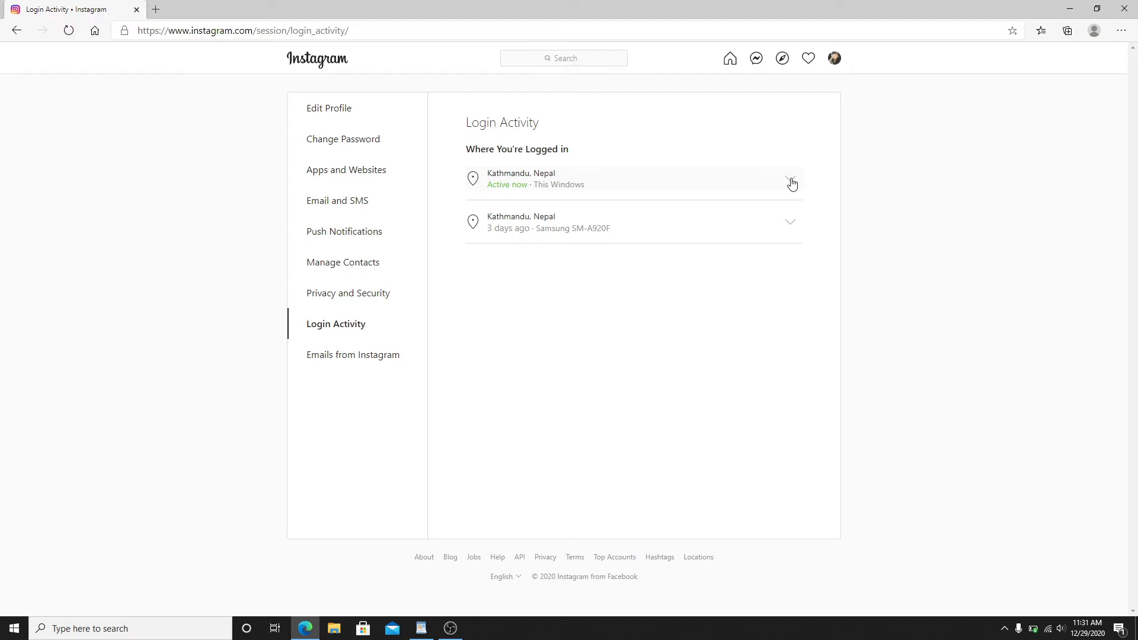
{"action": "left_click", "coordinate": [791, 179]}
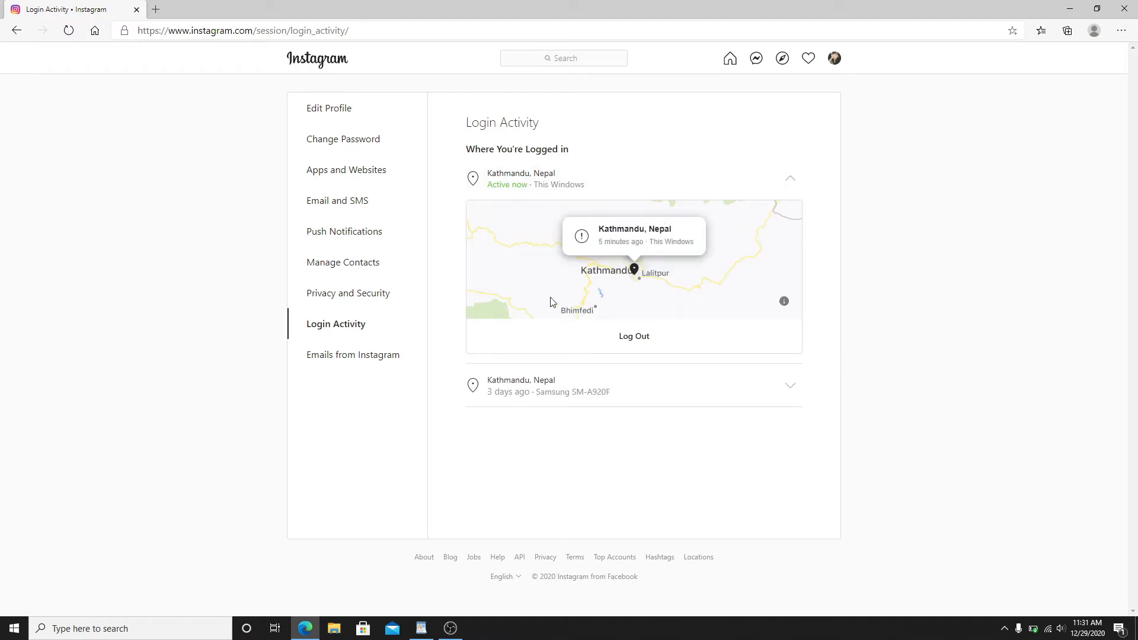
{"action": "mouse_move", "coordinate": [732, 218]}
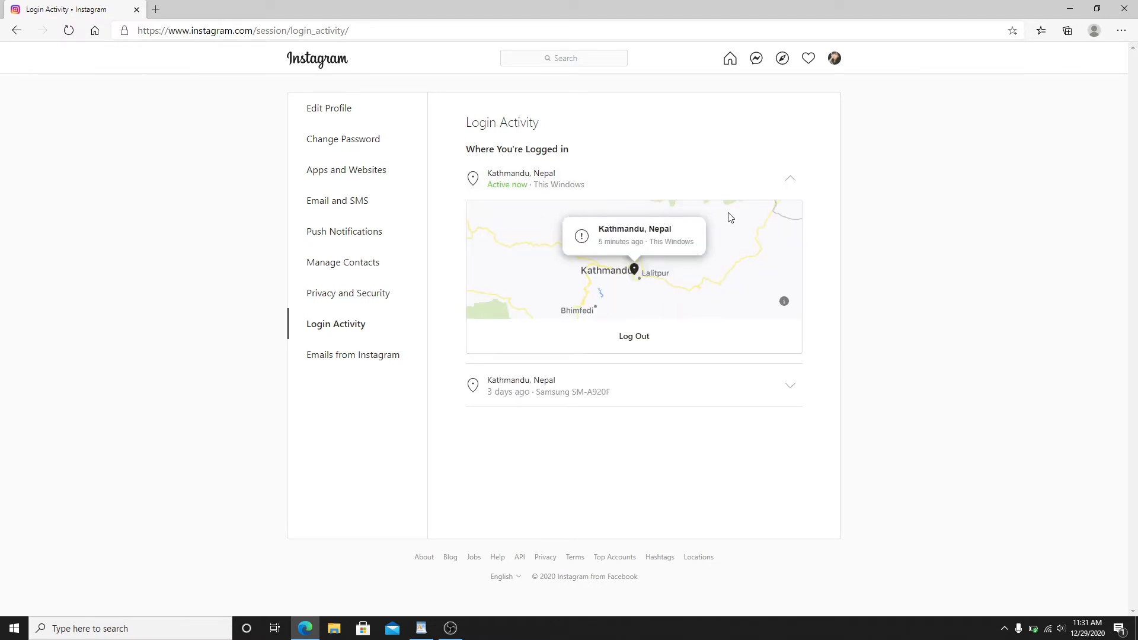
{"action": "mouse_move", "coordinate": [650, 254]}
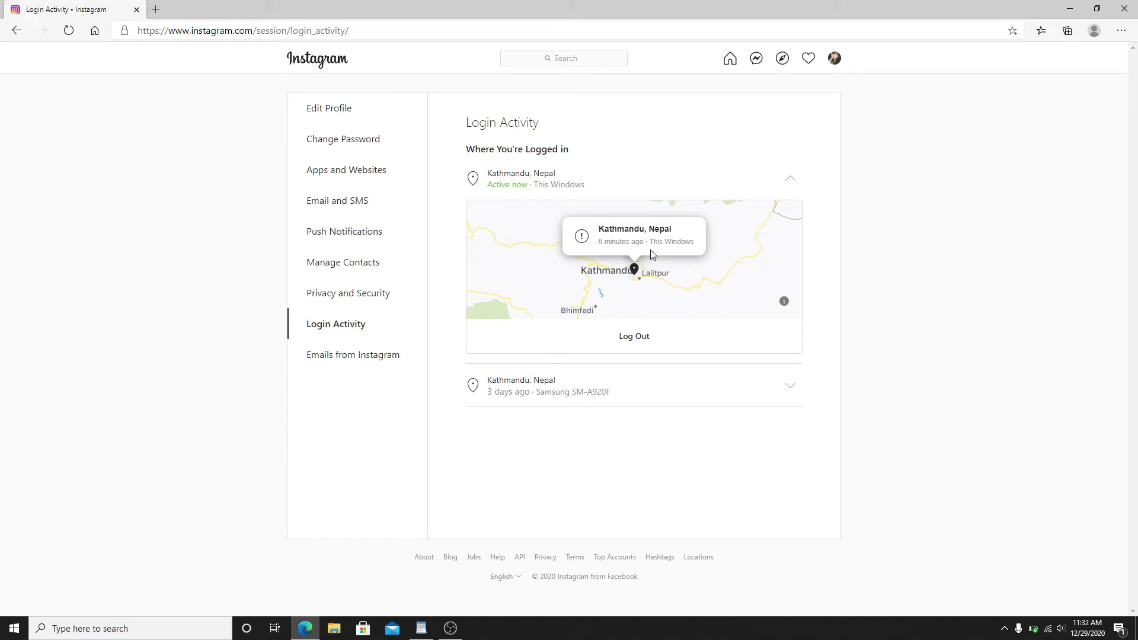
{"action": "left_click", "coordinate": [789, 178]}
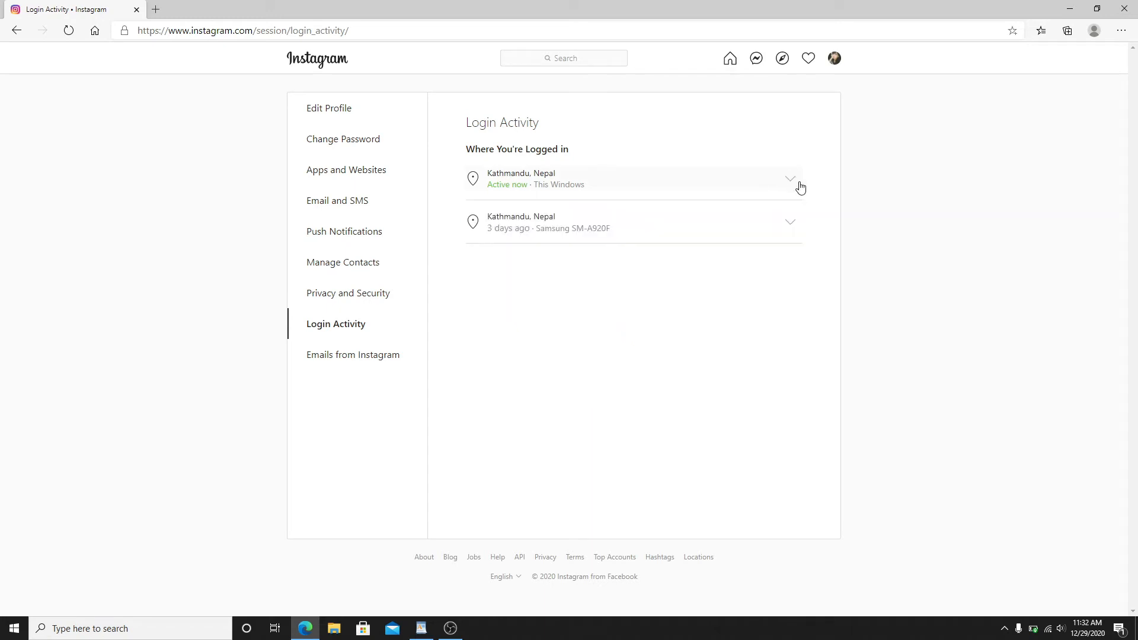
{"action": "left_click", "coordinate": [790, 178]}
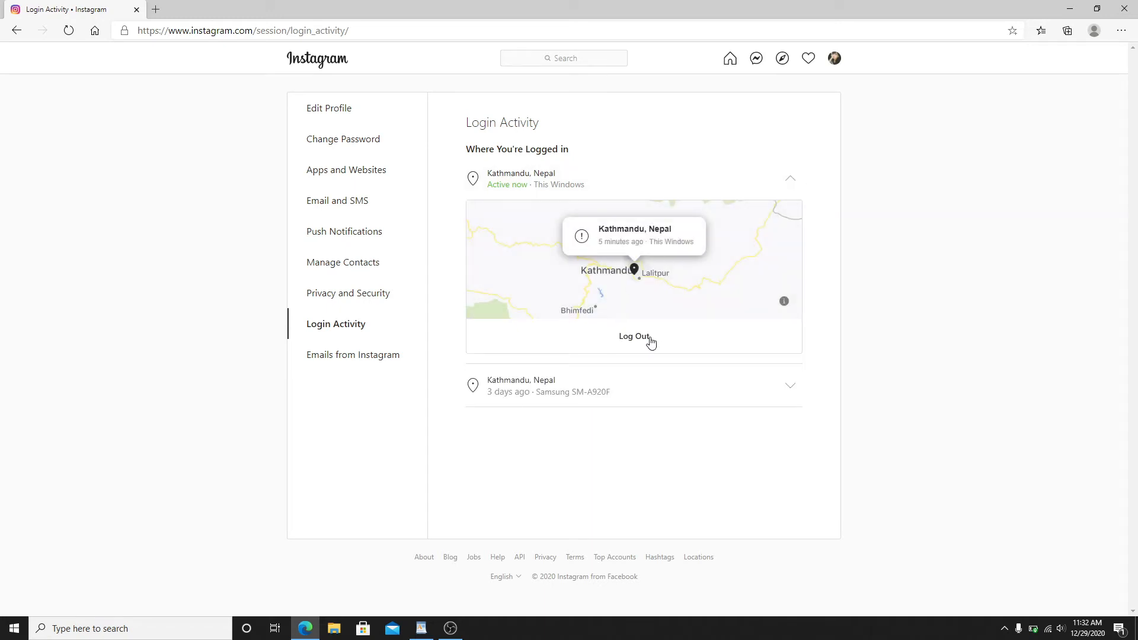
Expand the Samsung SM-A920F session from 3 days ago to show its Kathmandu map details
{"action": "left_click", "coordinate": [791, 222]}
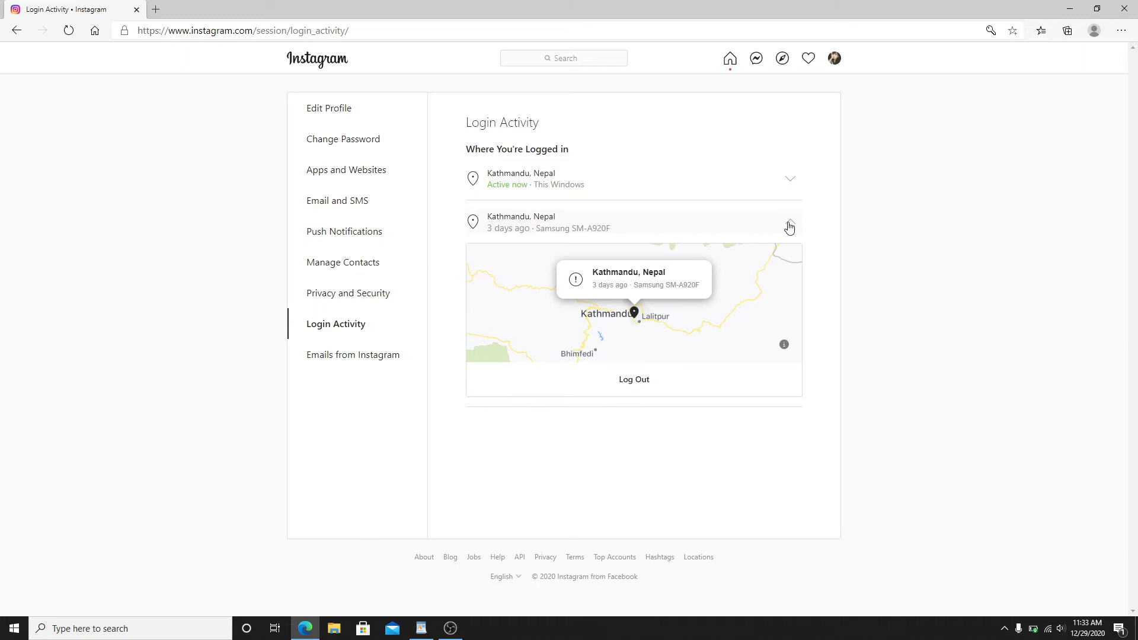
{"action": "left_click", "coordinate": [790, 224]}
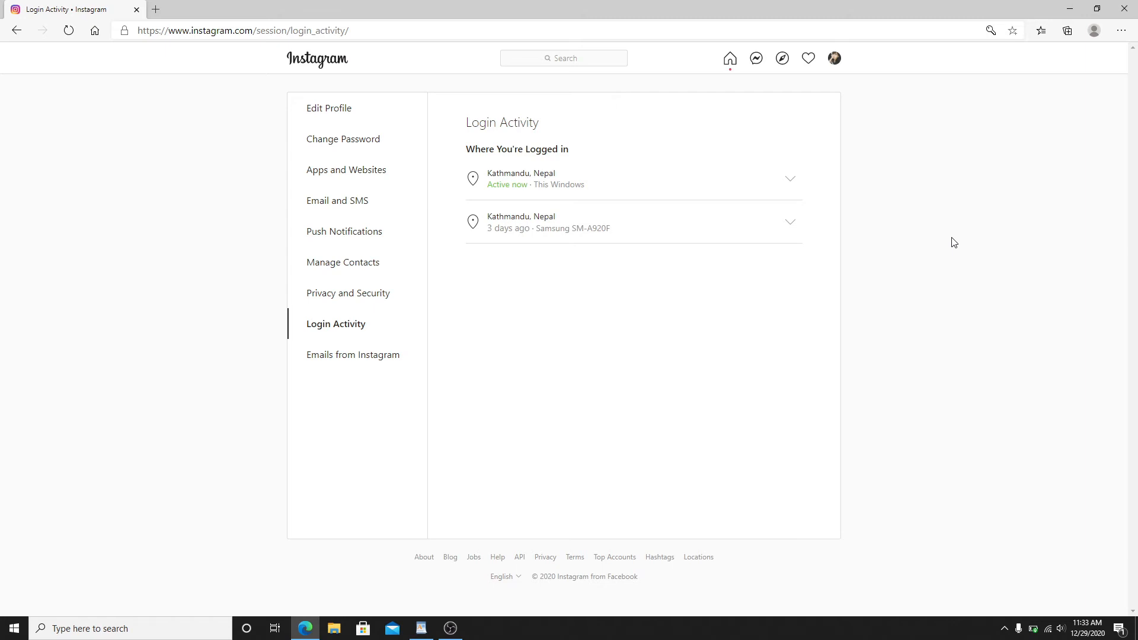
{"action": "mouse_move", "coordinate": [791, 225]}
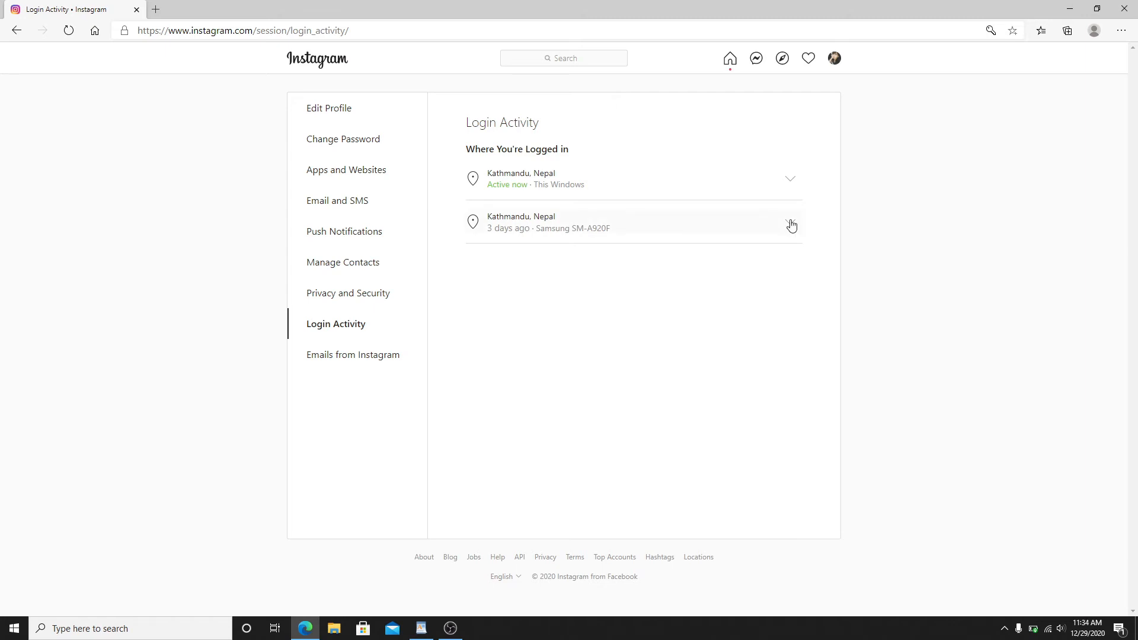
{"action": "left_click", "coordinate": [790, 223]}
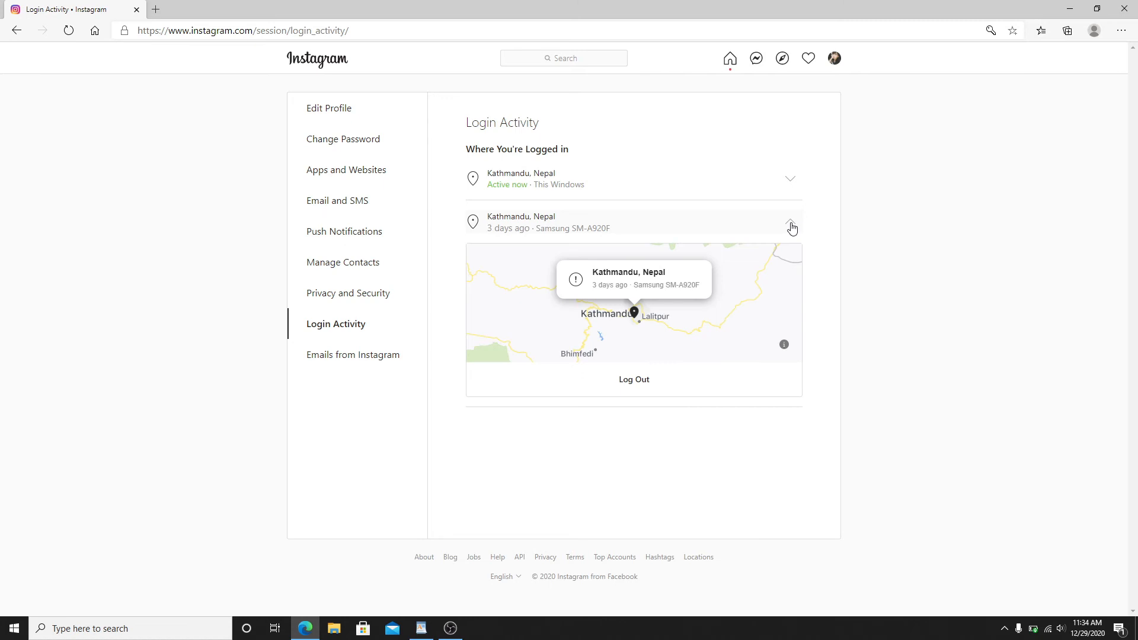
Log out the Samsung SM-A920F session and dismiss the Session Logged Out notice
{"action": "left_click", "coordinate": [634, 379]}
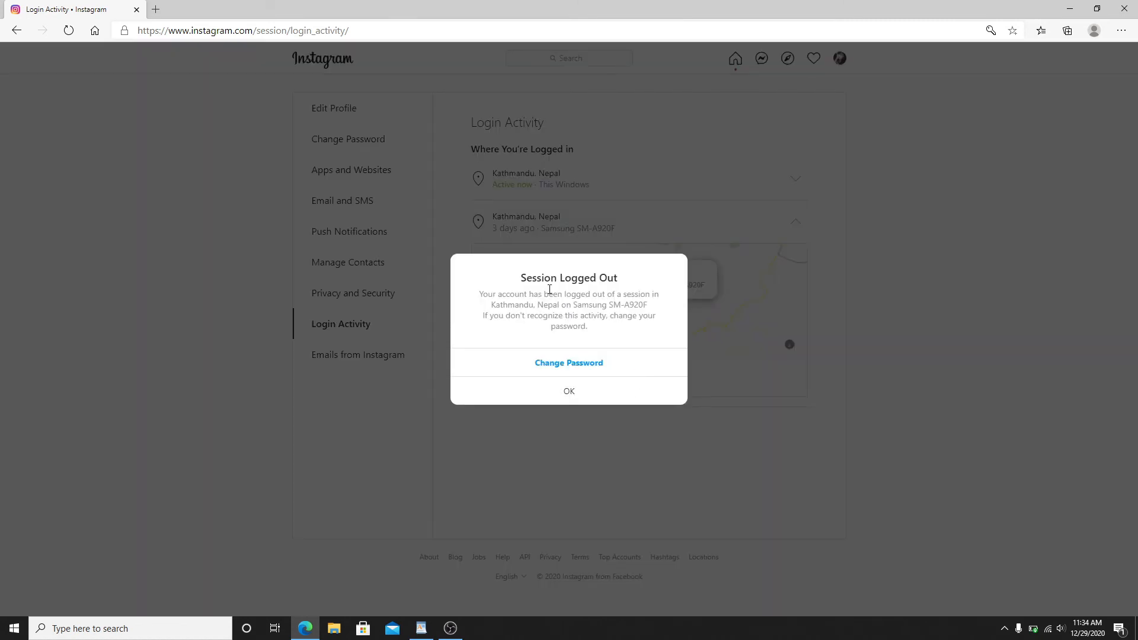
{"action": "mouse_move", "coordinate": [556, 392]}
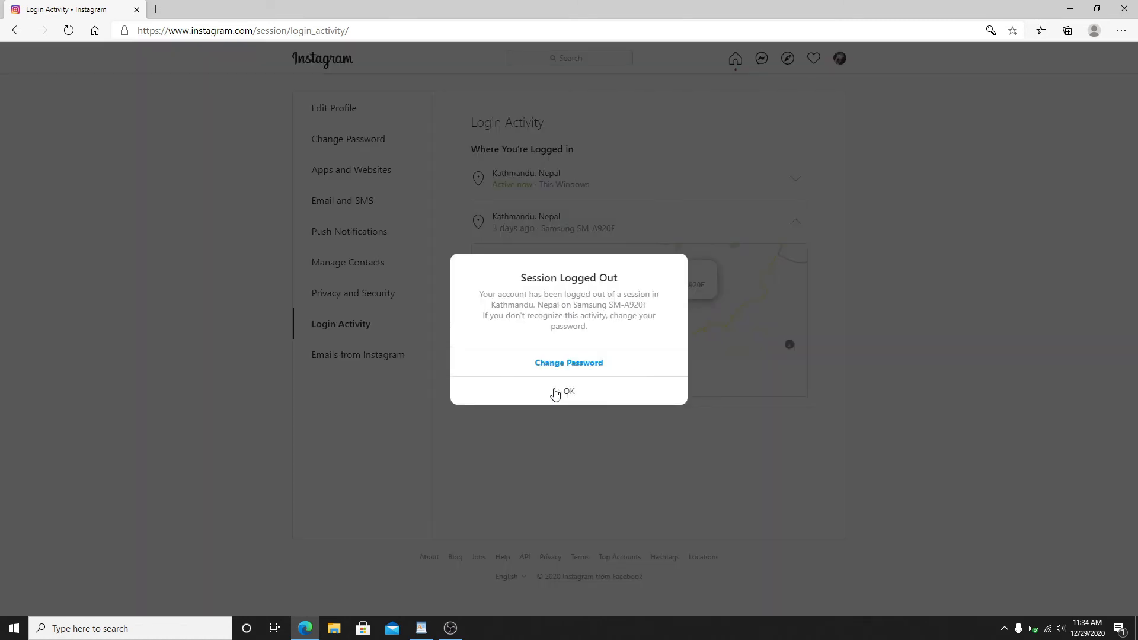
{"action": "mouse_move", "coordinate": [568, 370]}
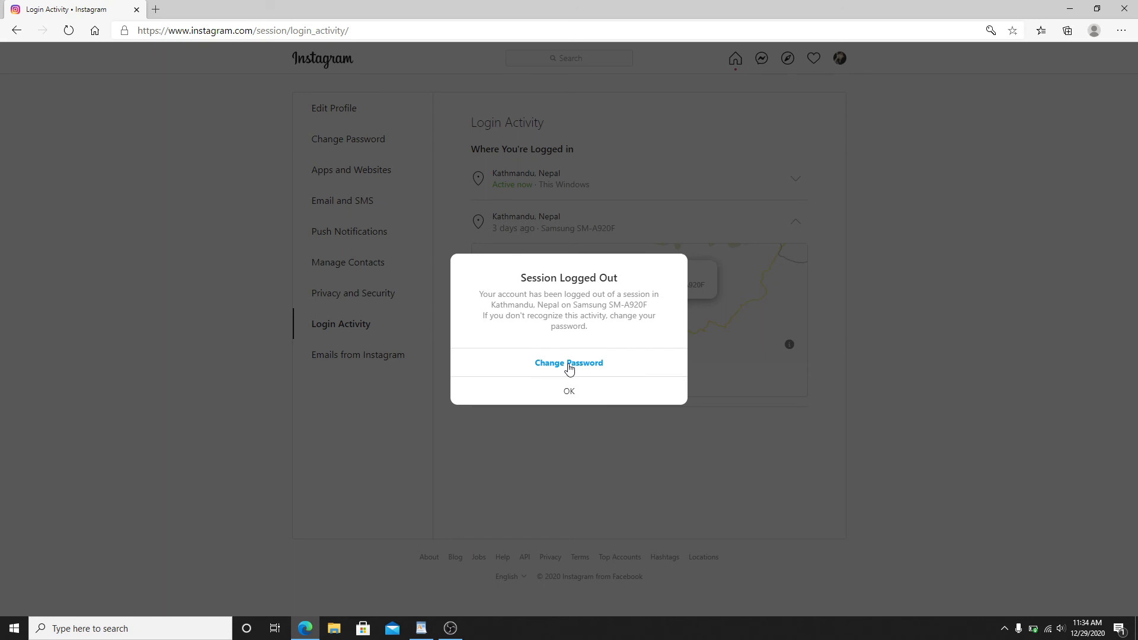
{"action": "left_click", "coordinate": [569, 390]}
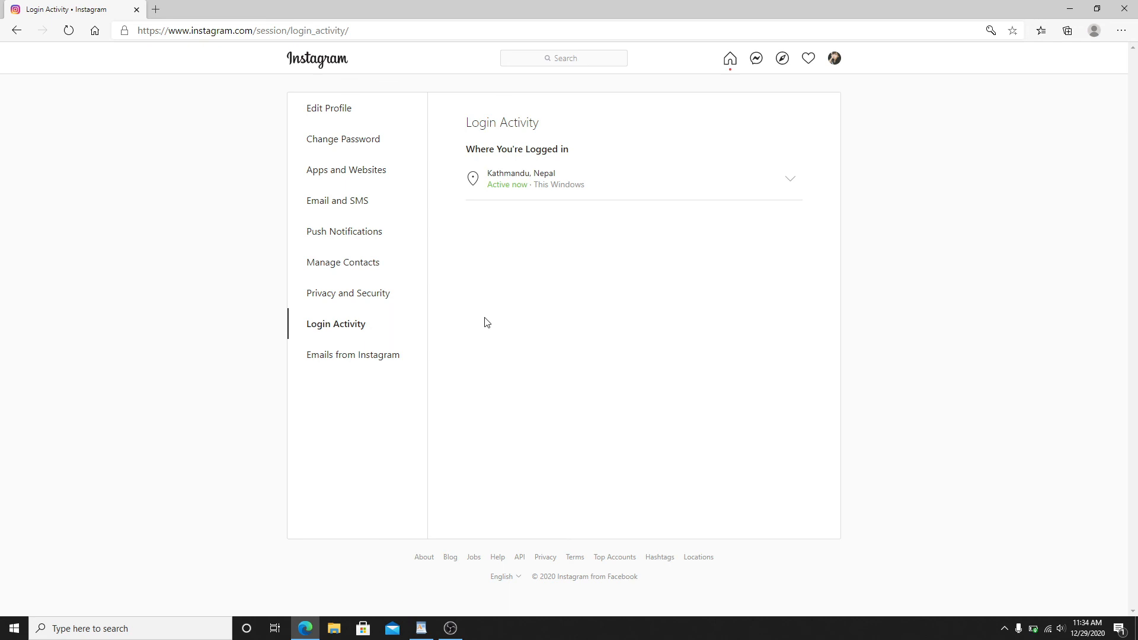
{"action": "mouse_move", "coordinate": [519, 266]}
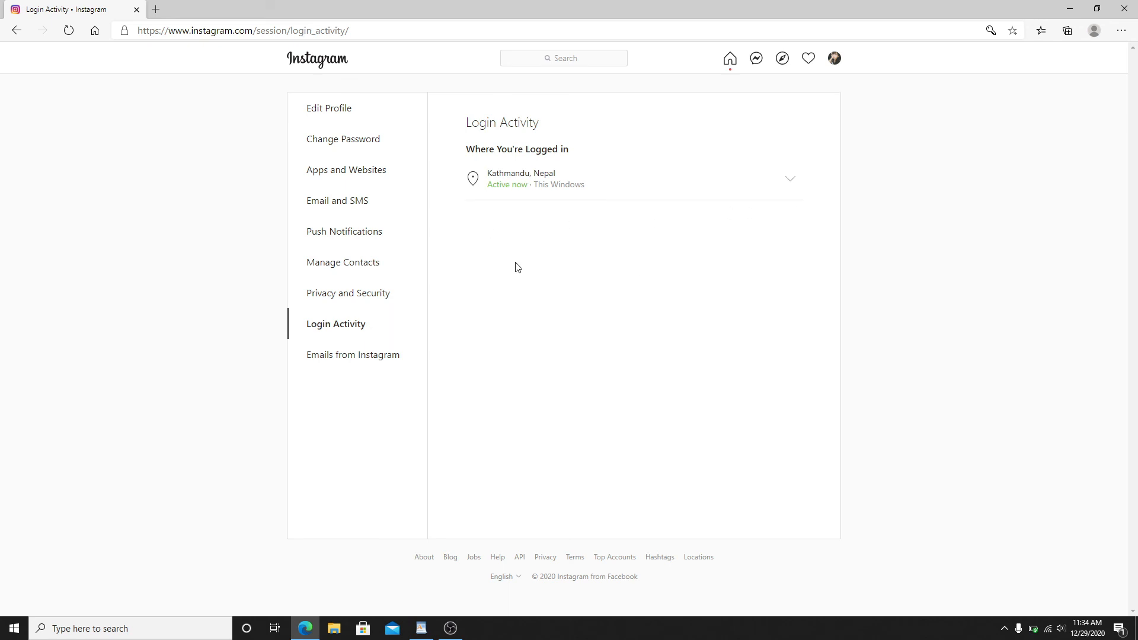
{"action": "mouse_move", "coordinate": [455, 237]}
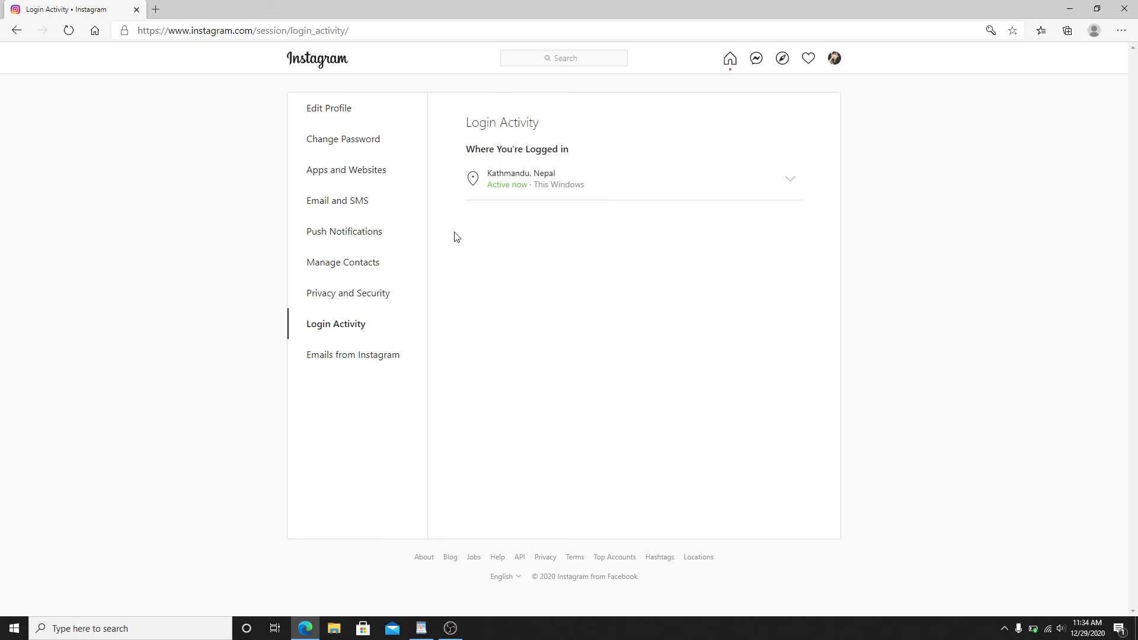
{"action": "mouse_move", "coordinate": [789, 264]}
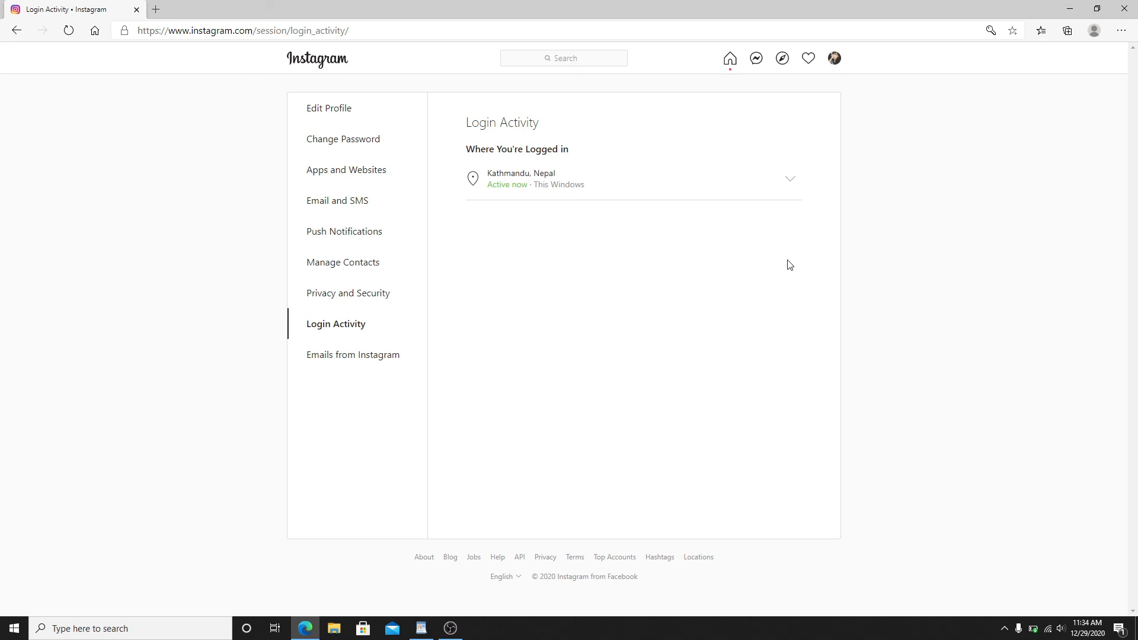